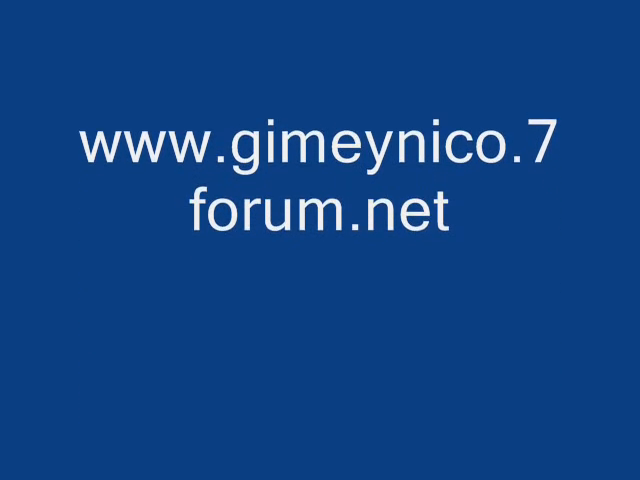
pyautogui.scroll(3)
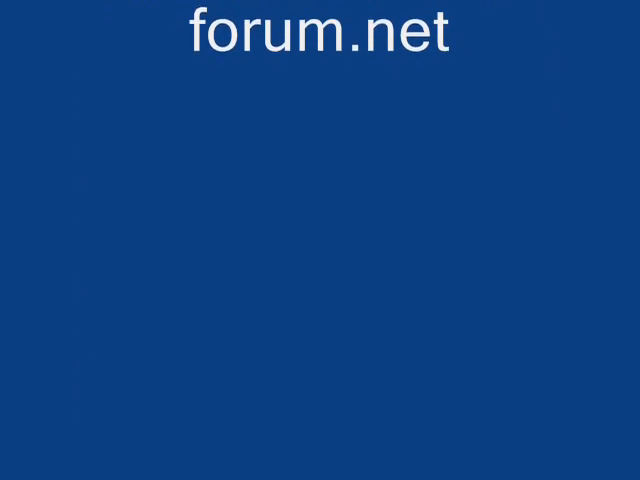